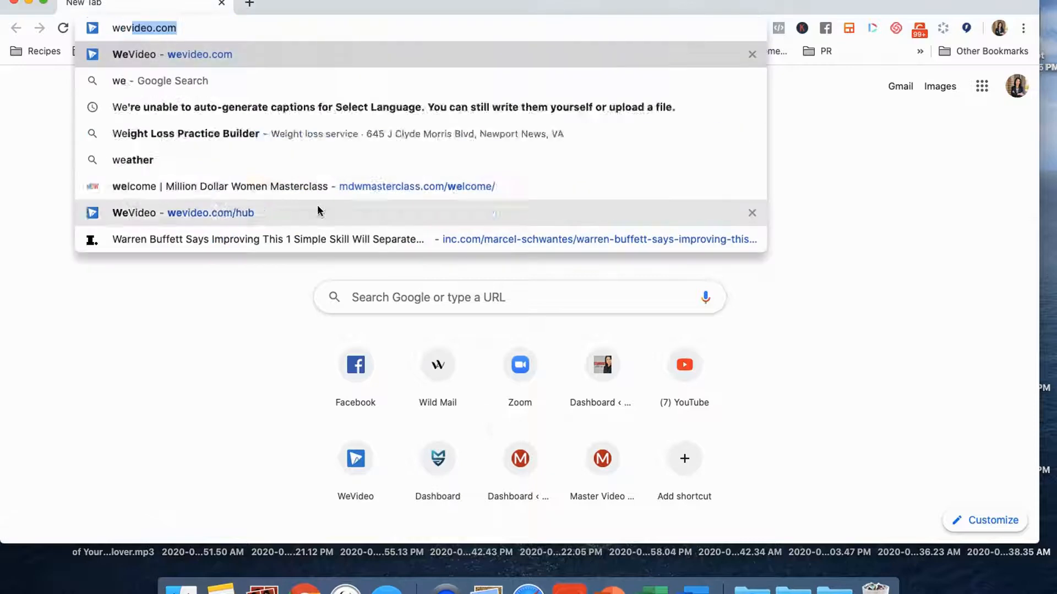
Go to wevideo.com and land on the WeVideo dashboard.
click(183, 212)
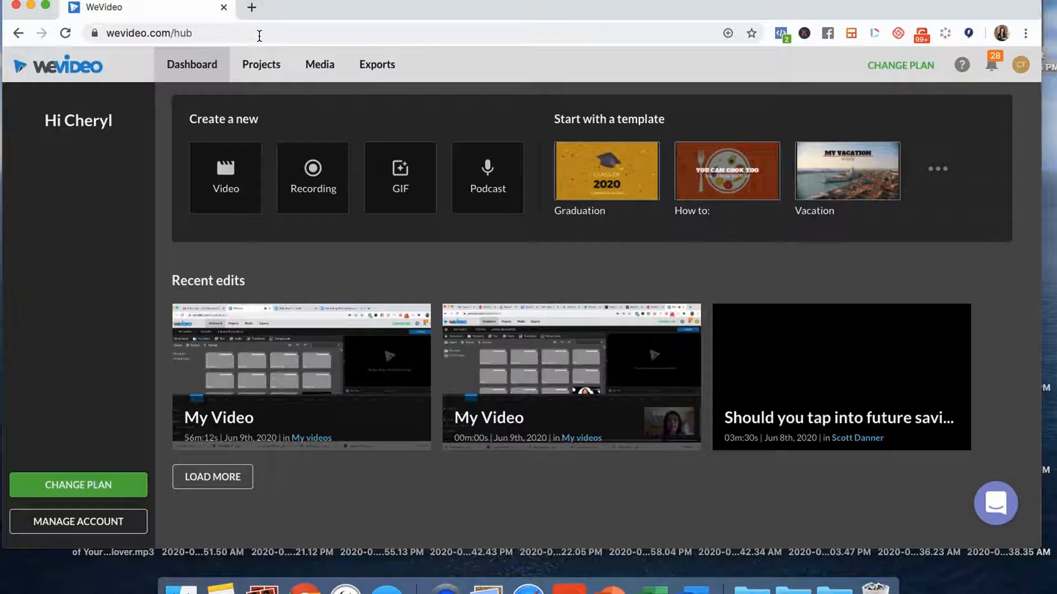
mouse_move(312, 178)
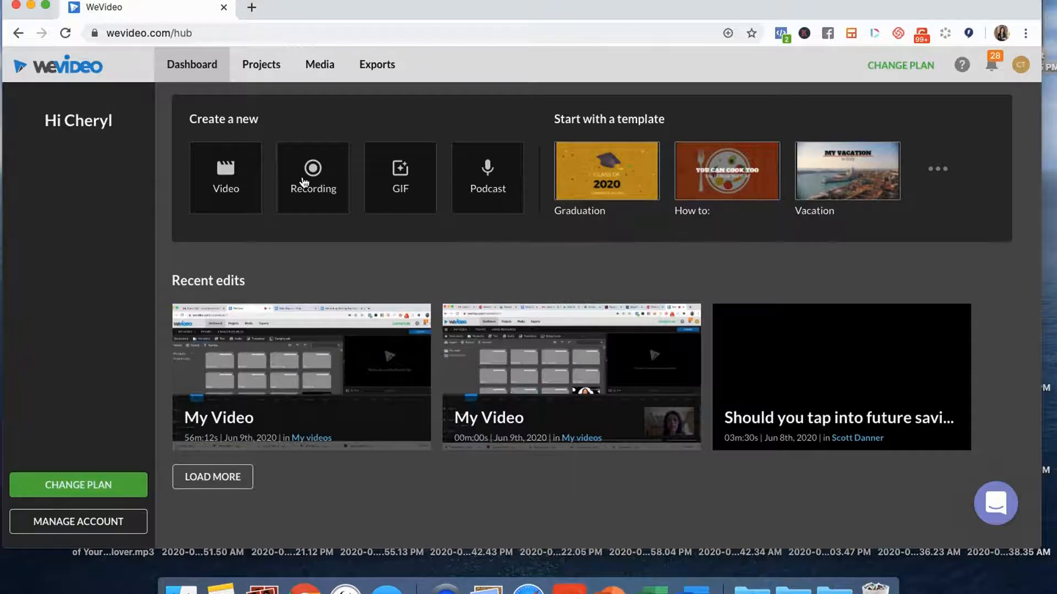
mouse_move(382, 267)
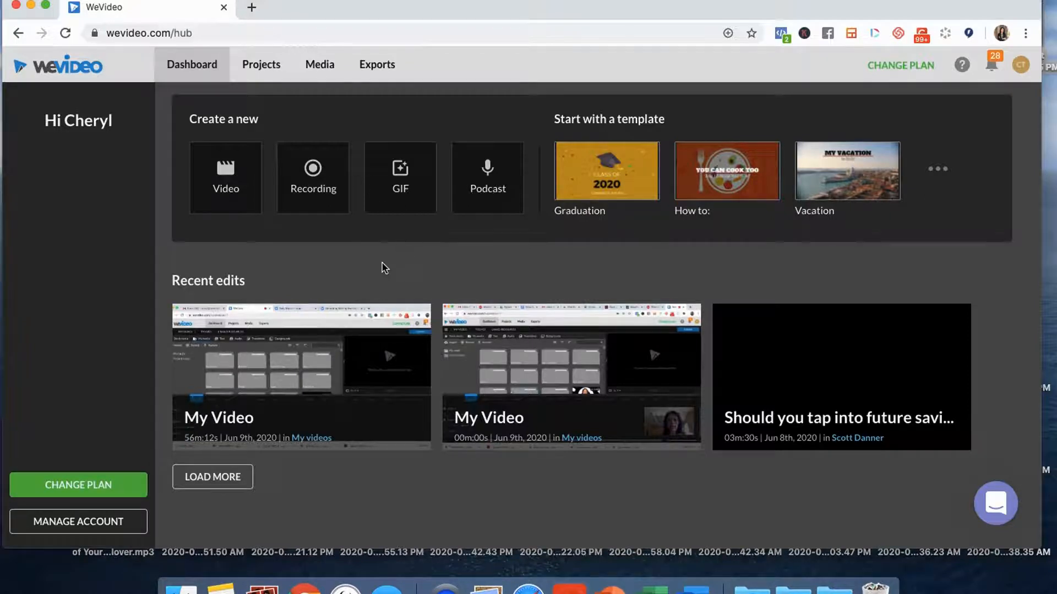
Create a new Recording project from the dashboard.
click(311, 177)
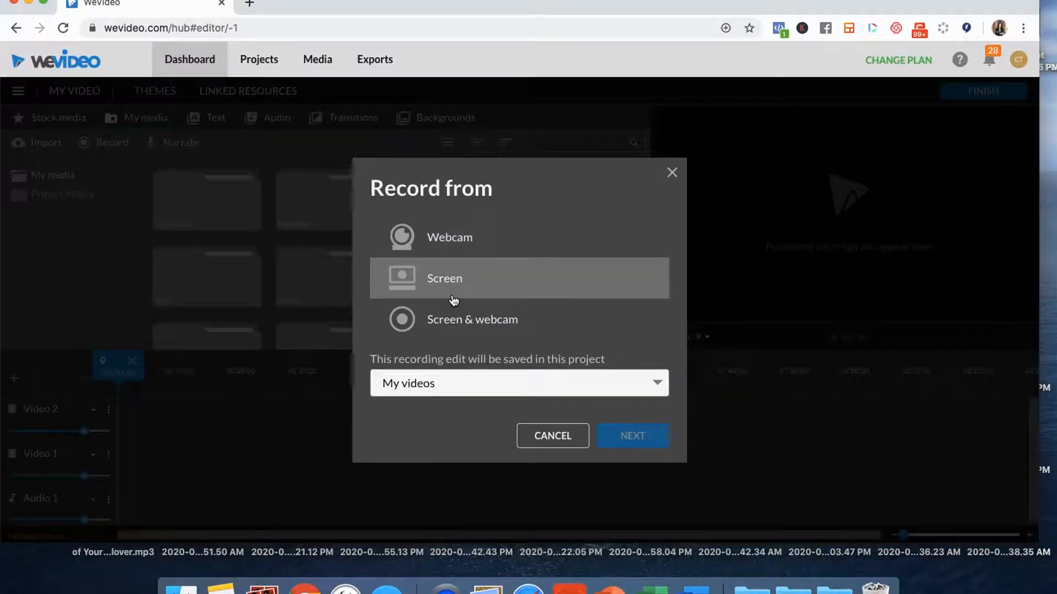
mouse_move(458, 320)
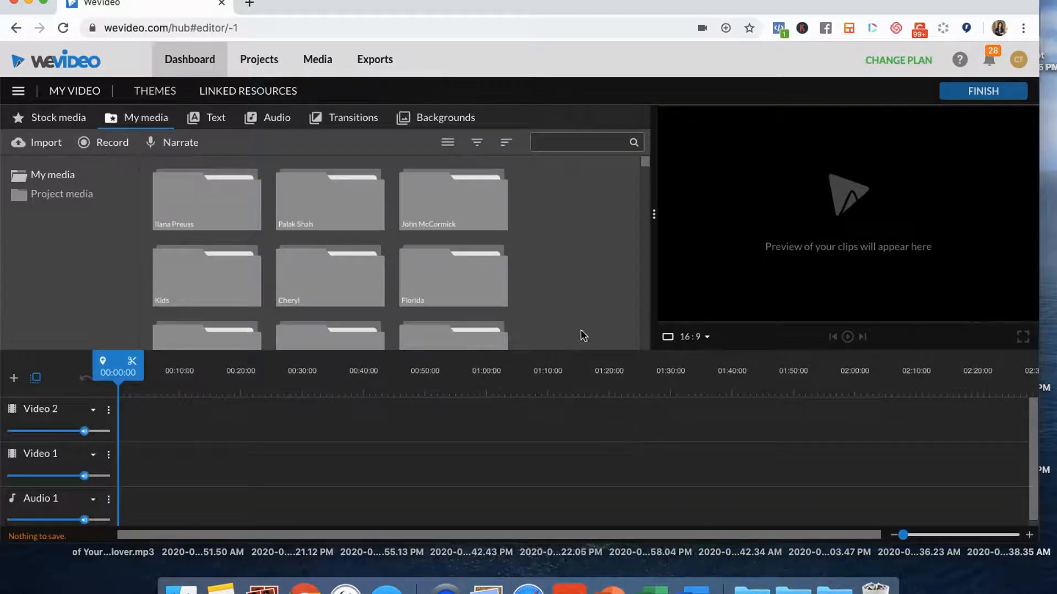
Record with the FaceTime camera and the ATR USB microphone, then continue.
click(111, 142)
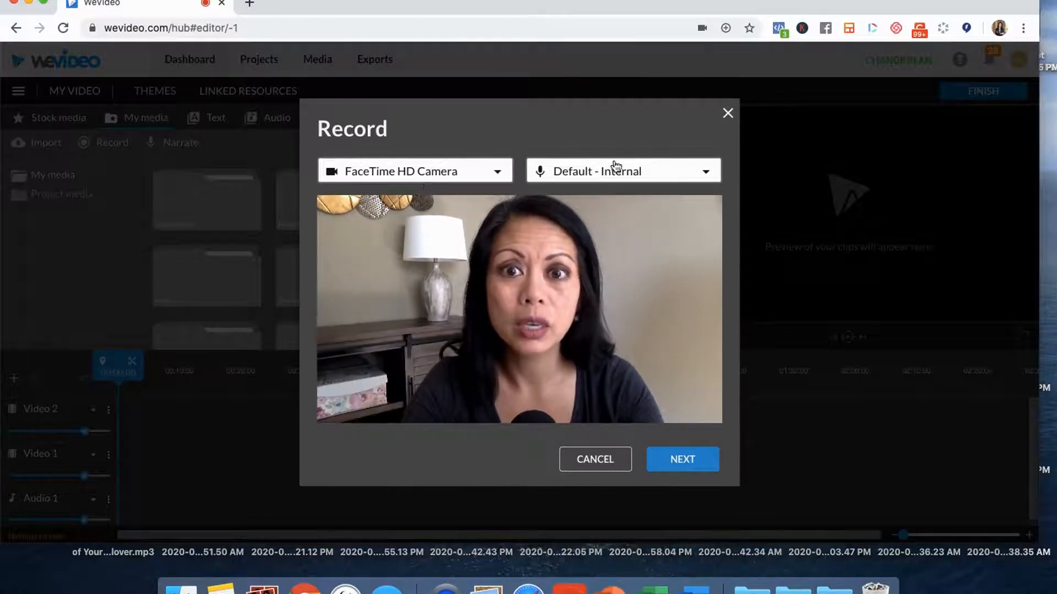
click(621, 171)
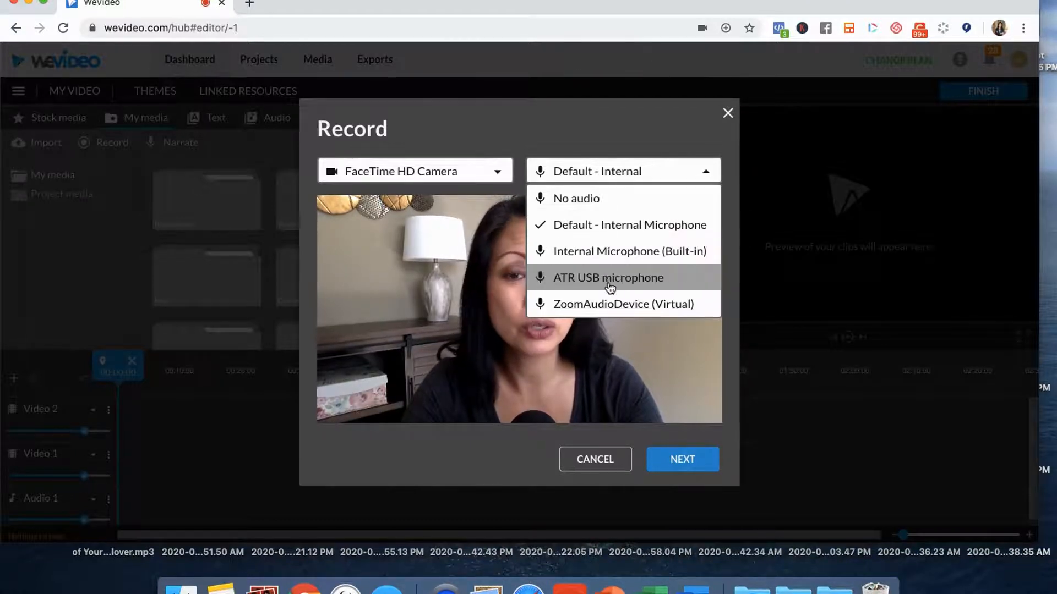
click(608, 277)
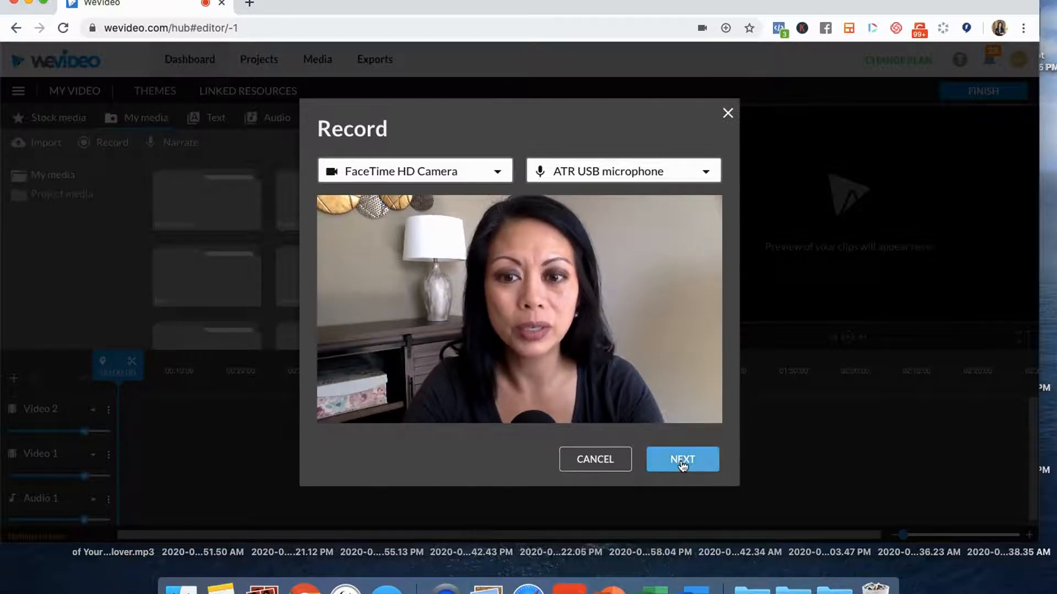
click(681, 459)
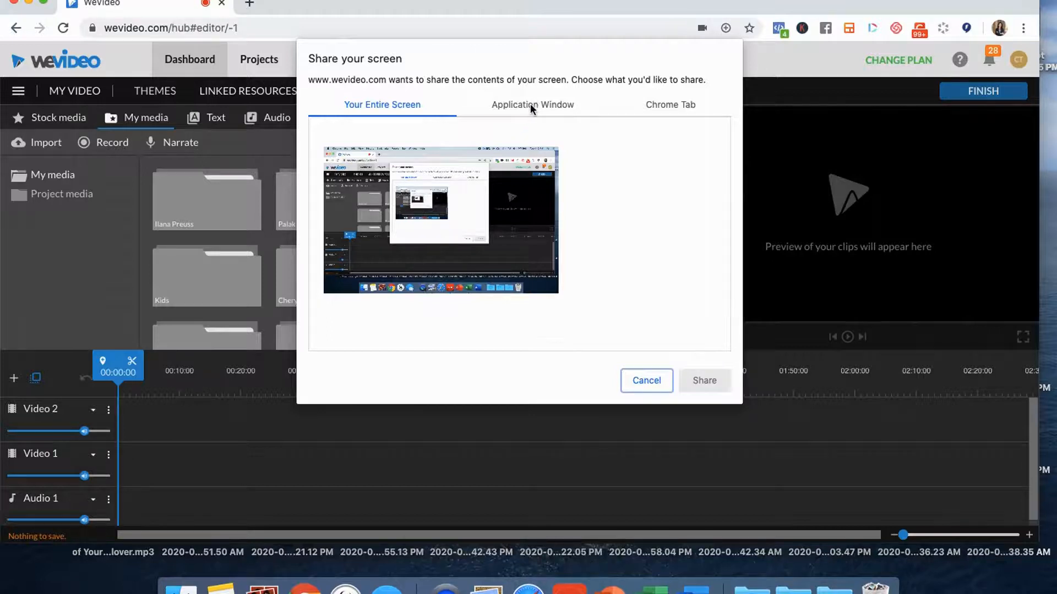
Share the WeVideo browser window under Application Window as the screen source.
click(533, 104)
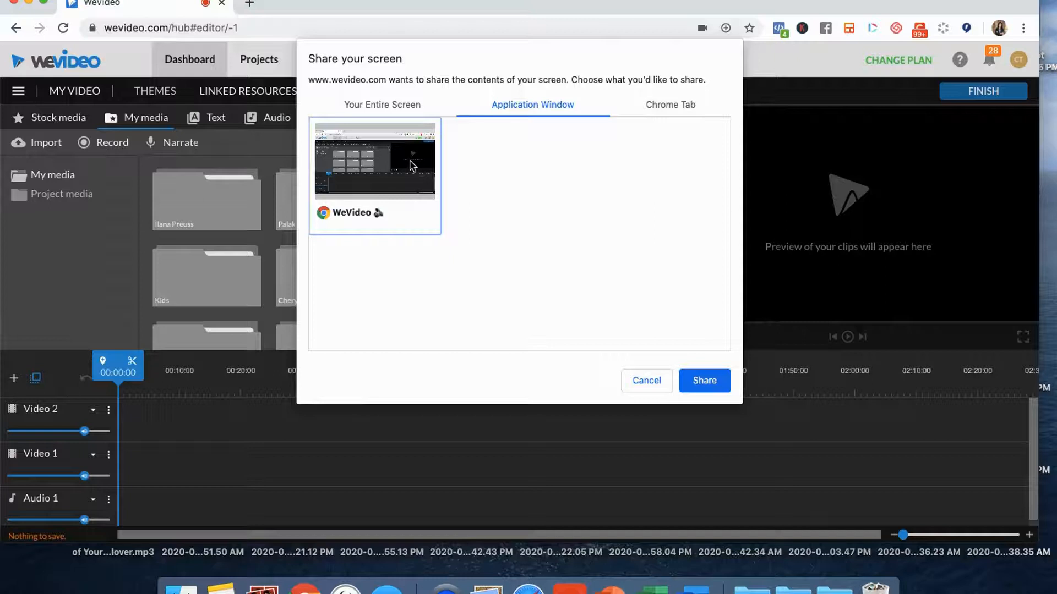
click(703, 380)
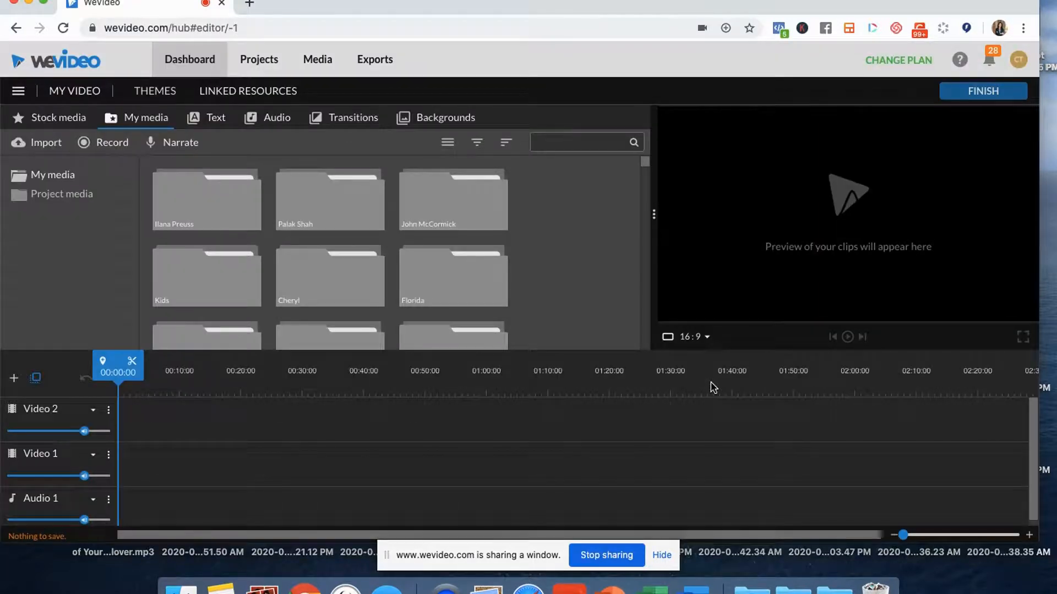
Record the screen and webcam demo, then stop to reach the Preview dialog.
click(453, 275)
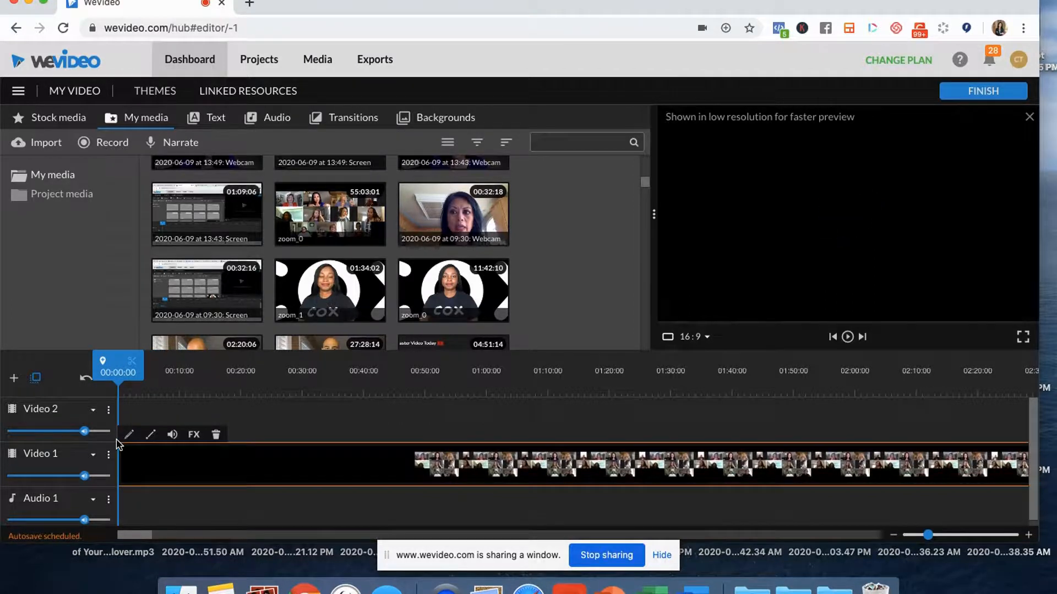
click(847, 337)
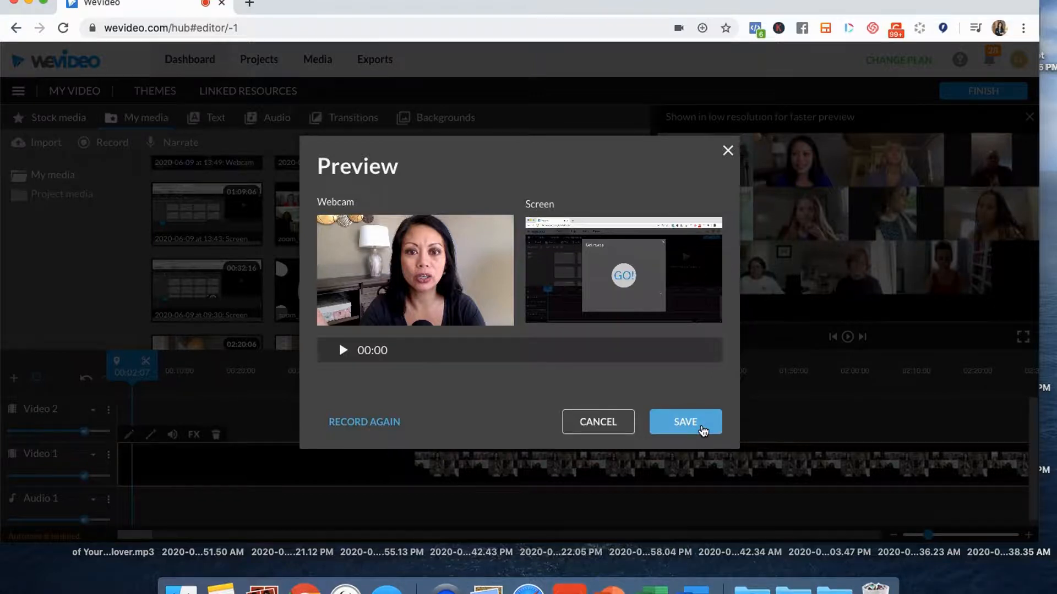
Save the webcam and screen recordings into the media library.
click(683, 421)
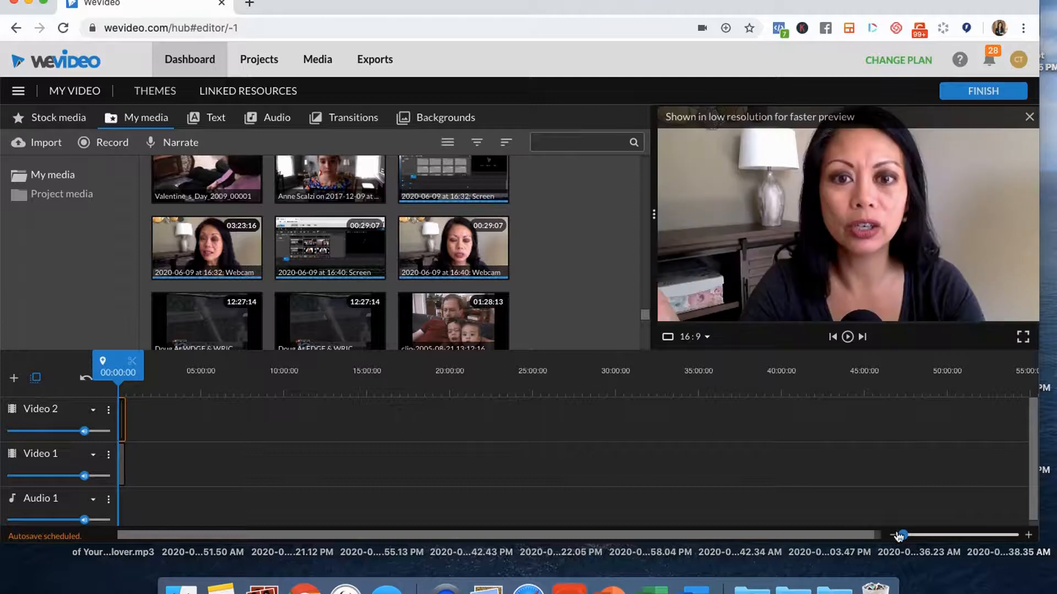
Zoom the timeline in and bring up the webcam clip's edit settings.
drag(900, 534, 936, 535)
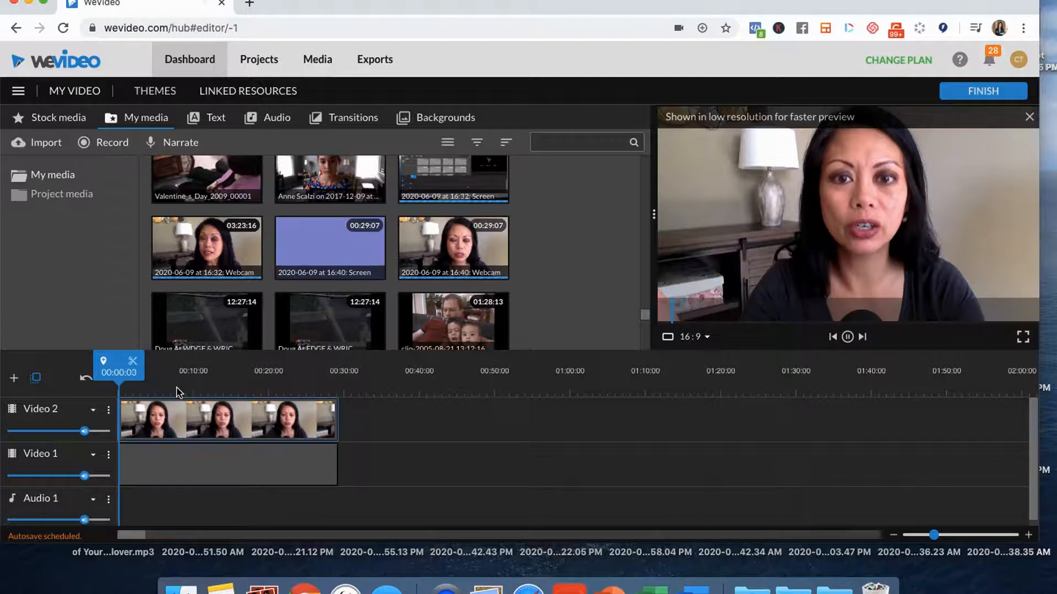
click(227, 420)
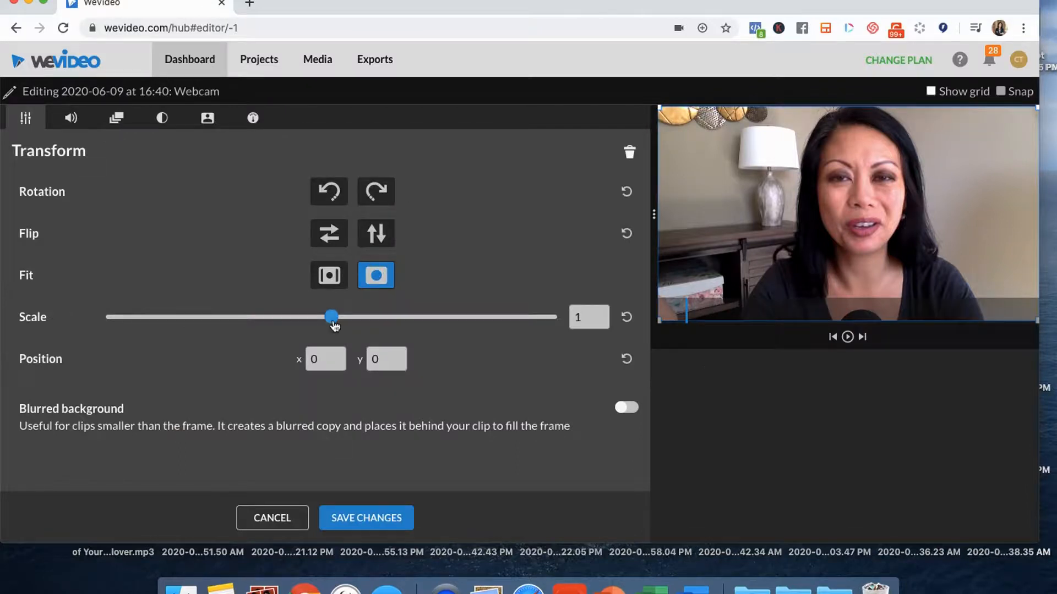
Scale the webcam clip down to about 0.19 of its size.
drag(330, 317, 211, 317)
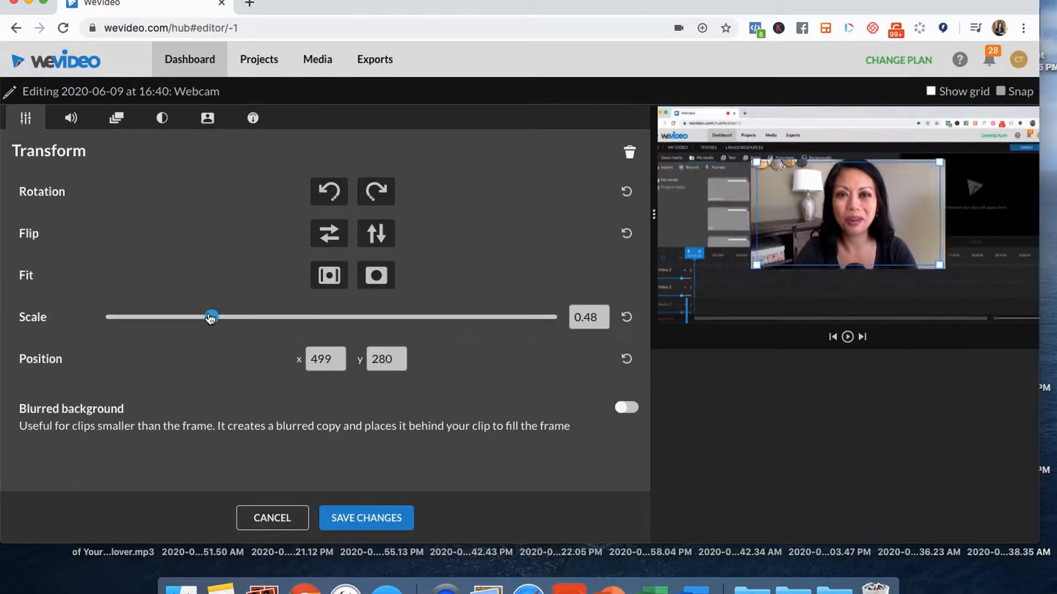
drag(211, 317, 165, 317)
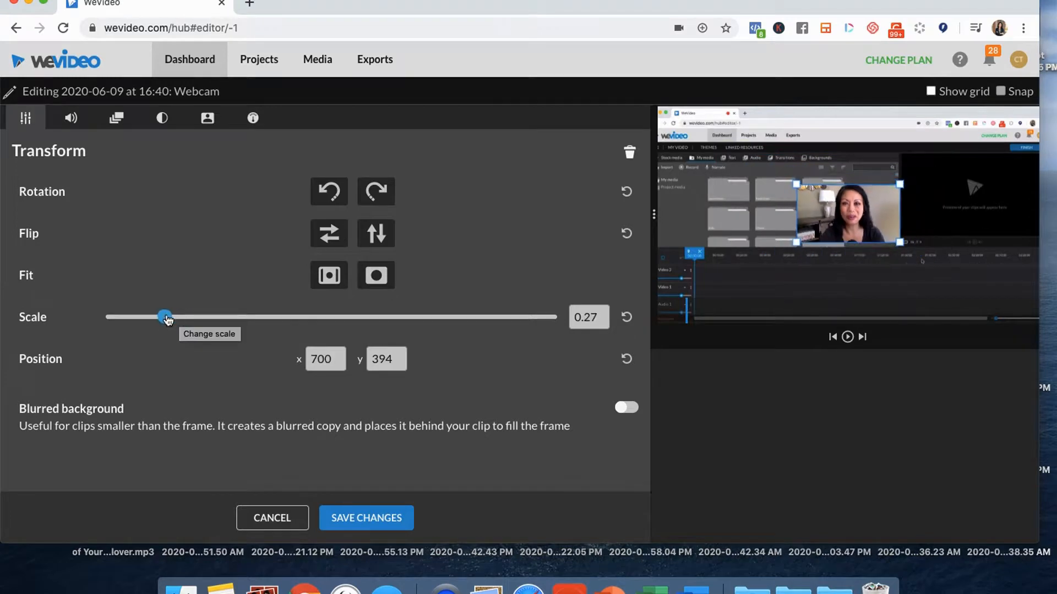
drag(166, 317, 168, 317)
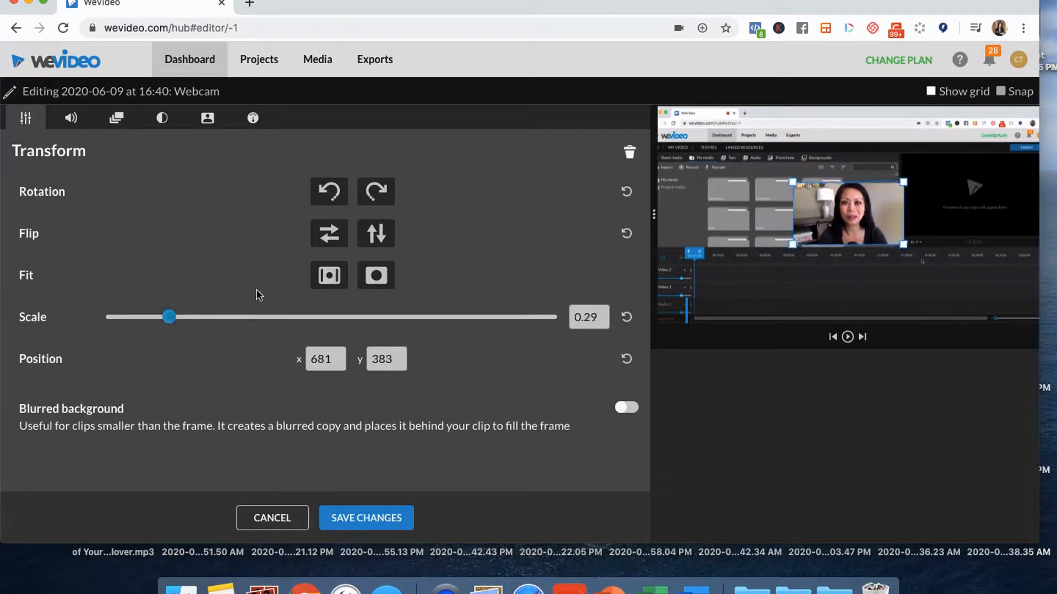
drag(168, 317, 146, 317)
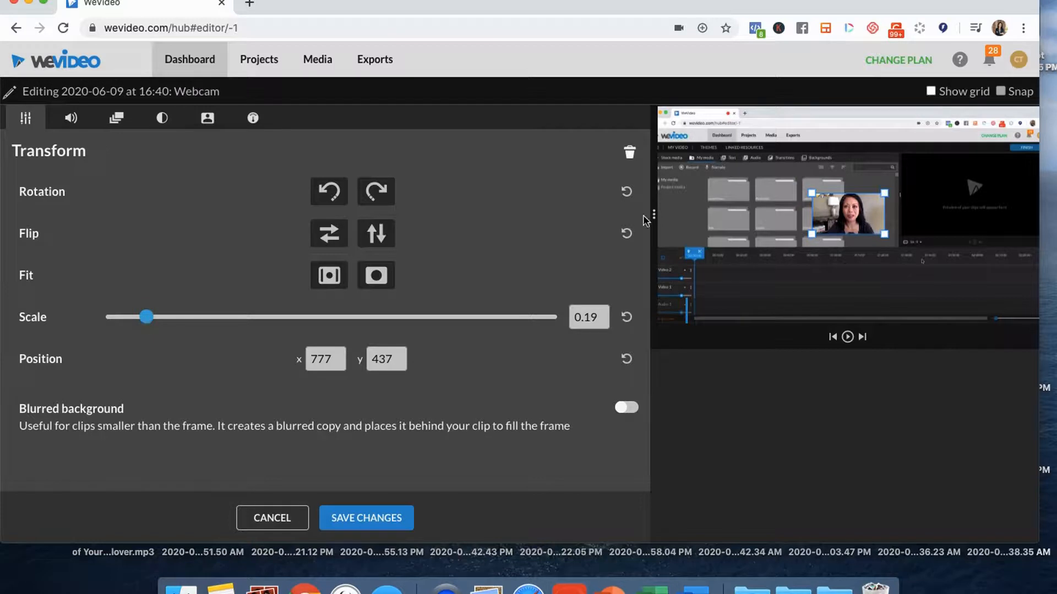
Place the webcam overlay in the bottom-right corner and save the changes.
drag(852, 212, 987, 273)
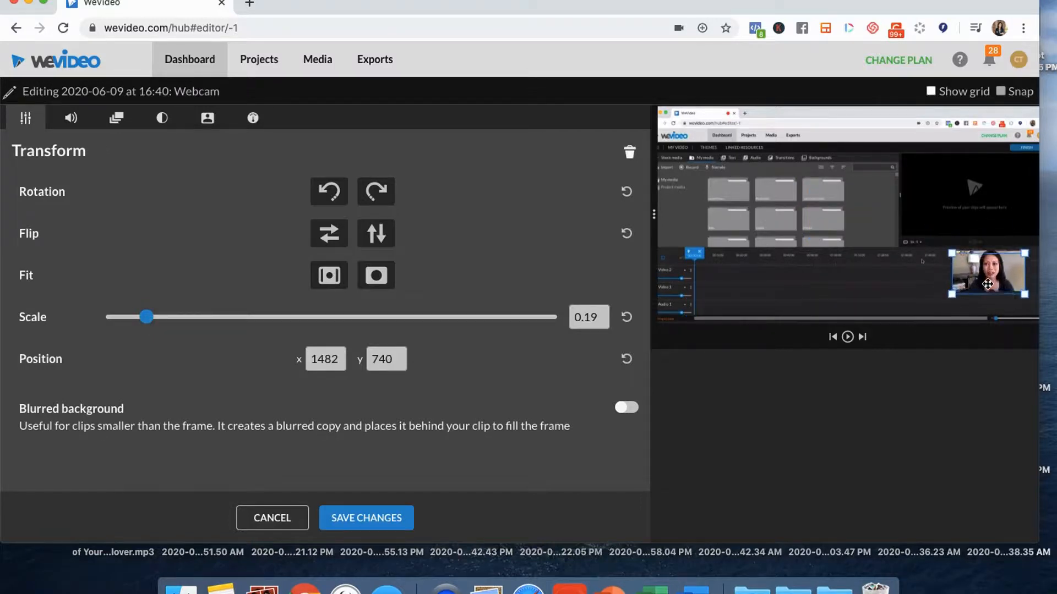
drag(987, 273, 993, 290)
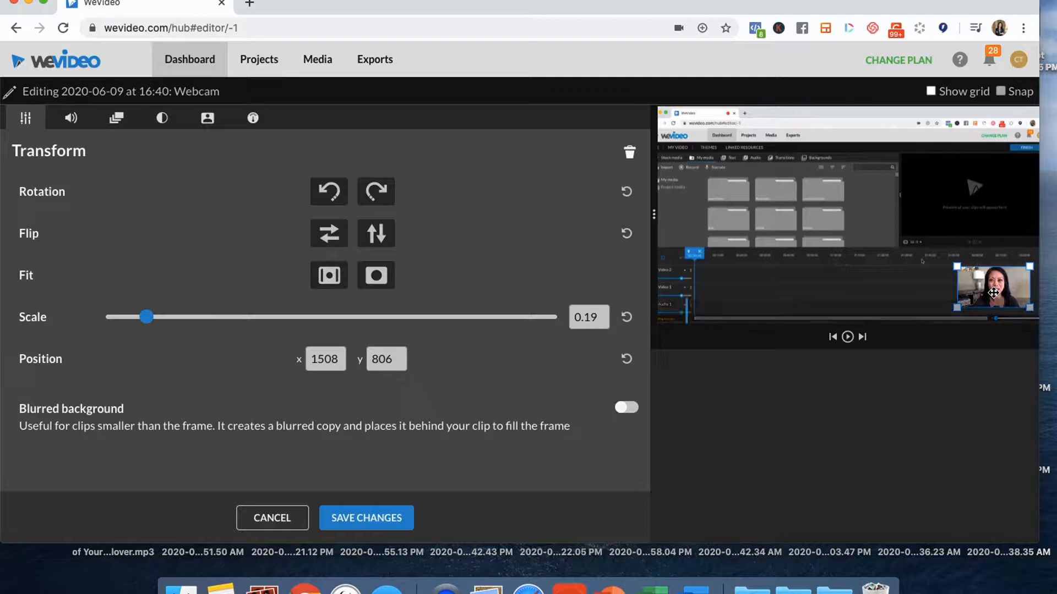
drag(992, 288, 735, 287)
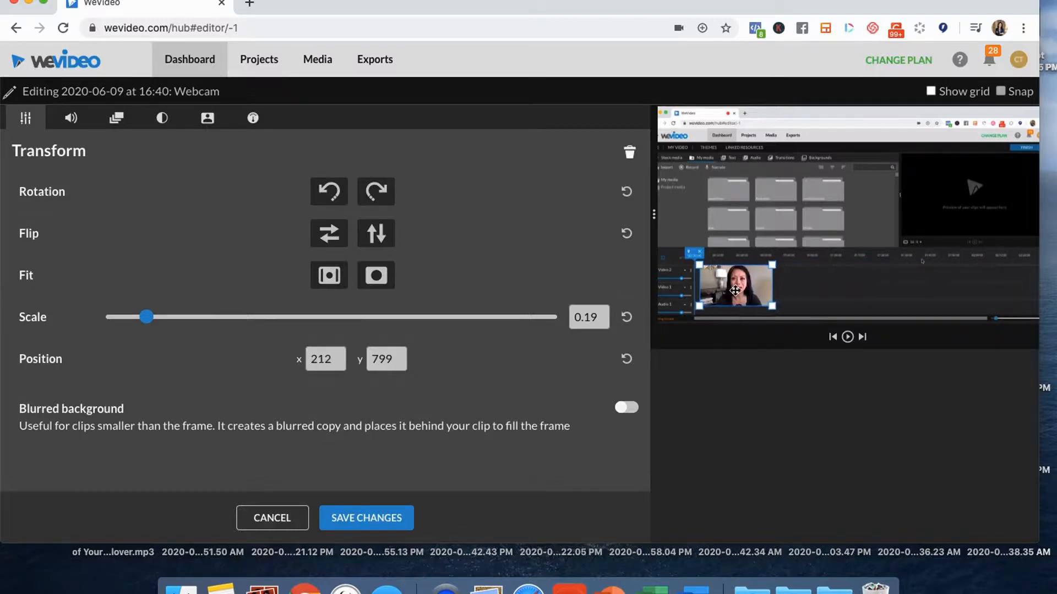
drag(737, 288, 911, 166)
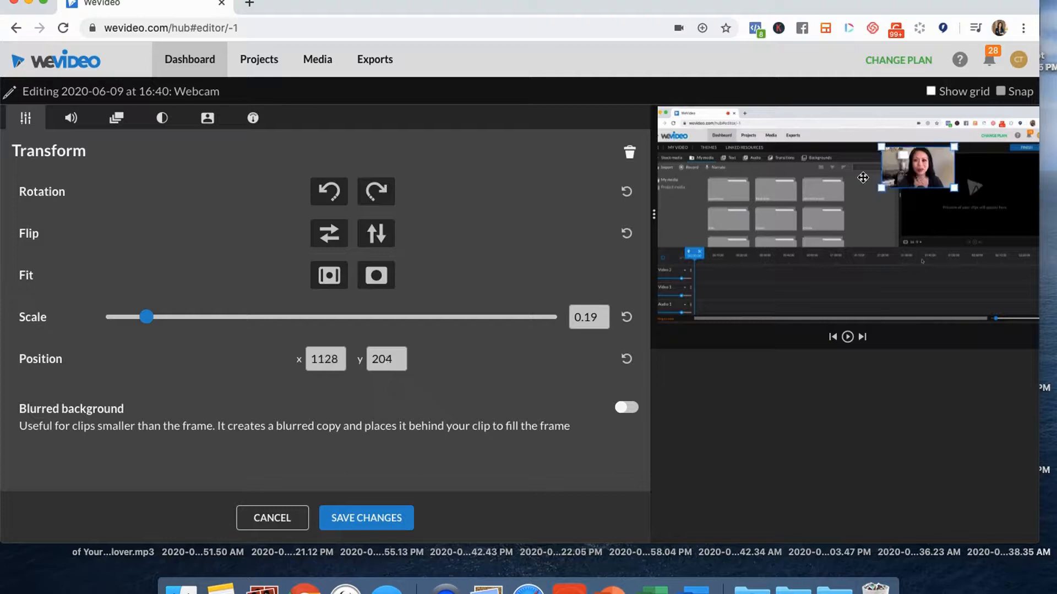
drag(917, 169, 991, 283)
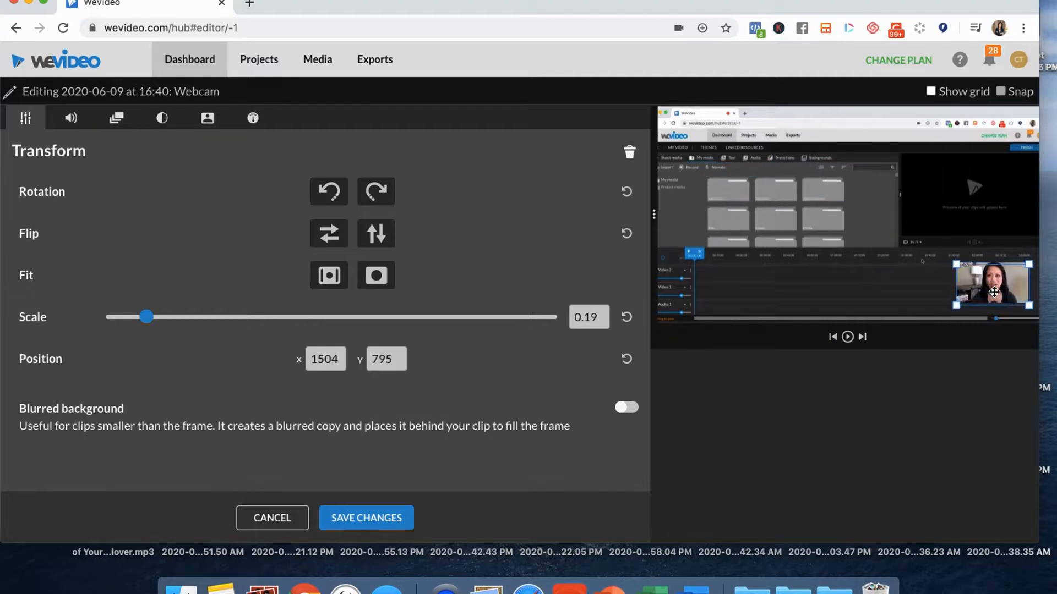
drag(994, 284, 999, 298)
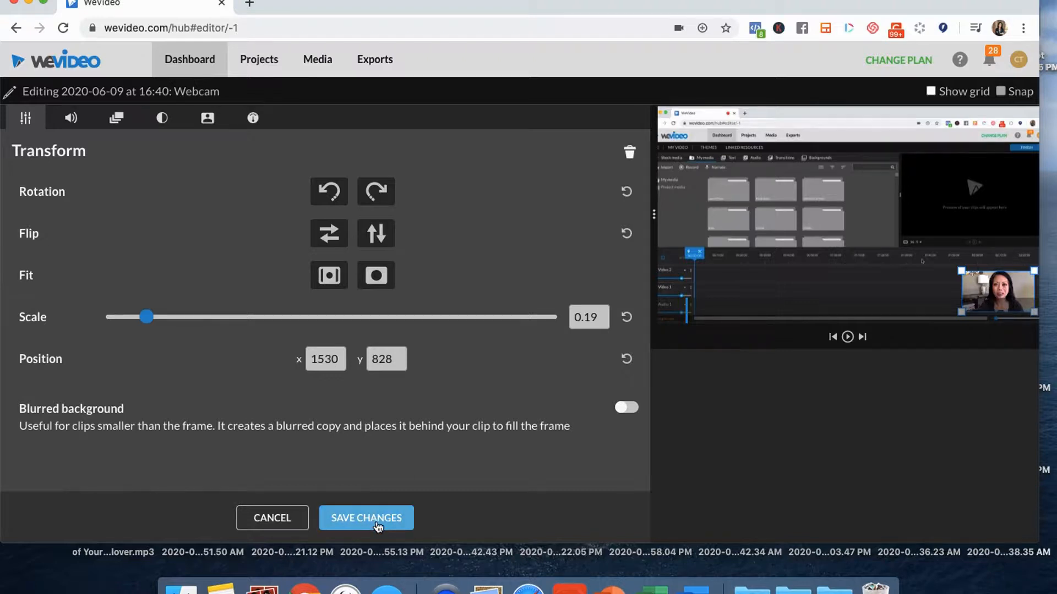
click(365, 518)
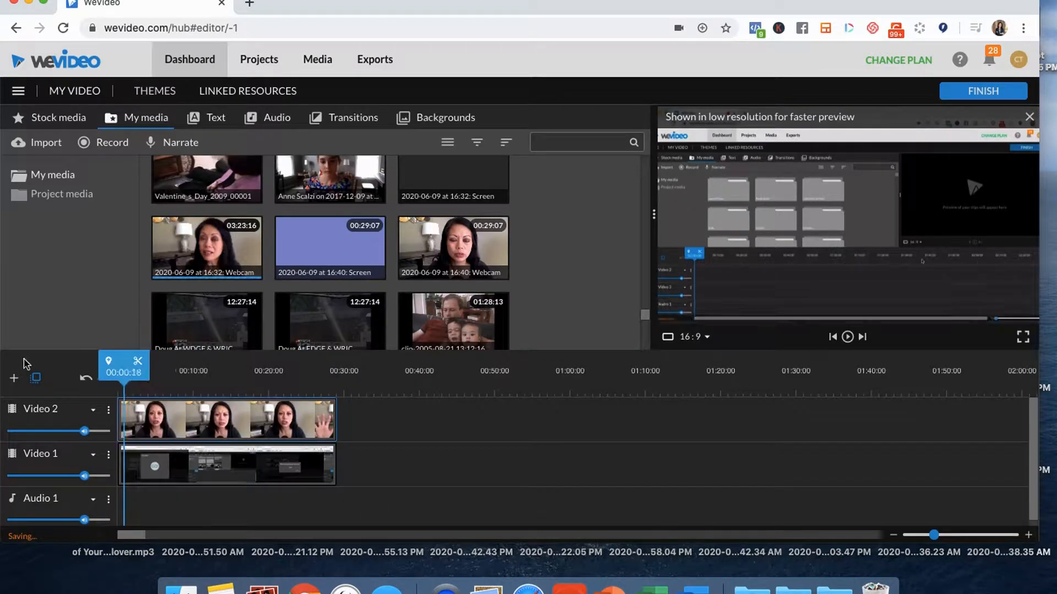